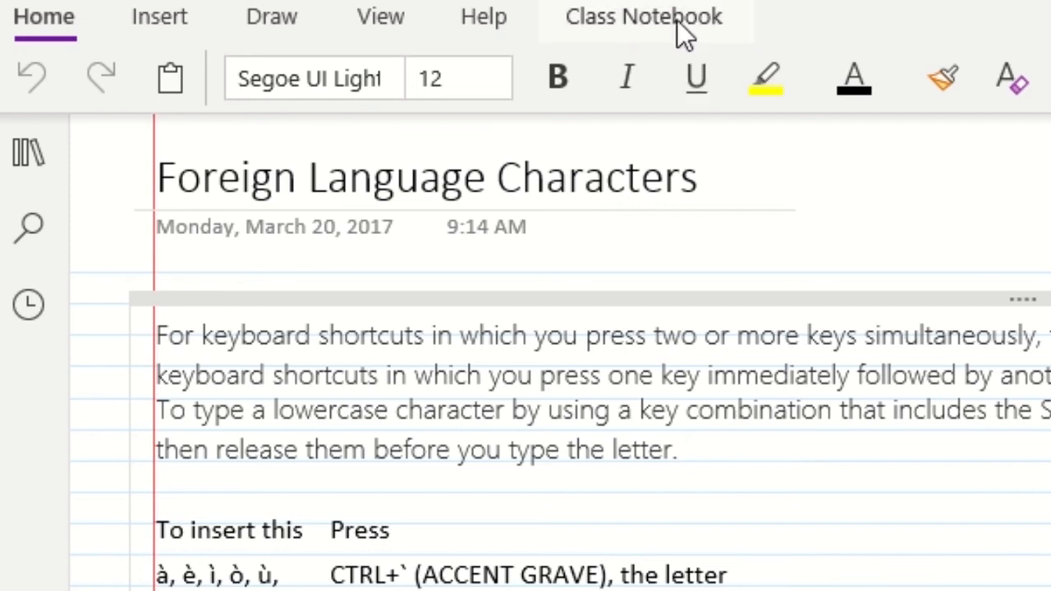
# Step: Show the Class Notebook ribbon with its page and section distribution tools
pyautogui.click(643, 17)
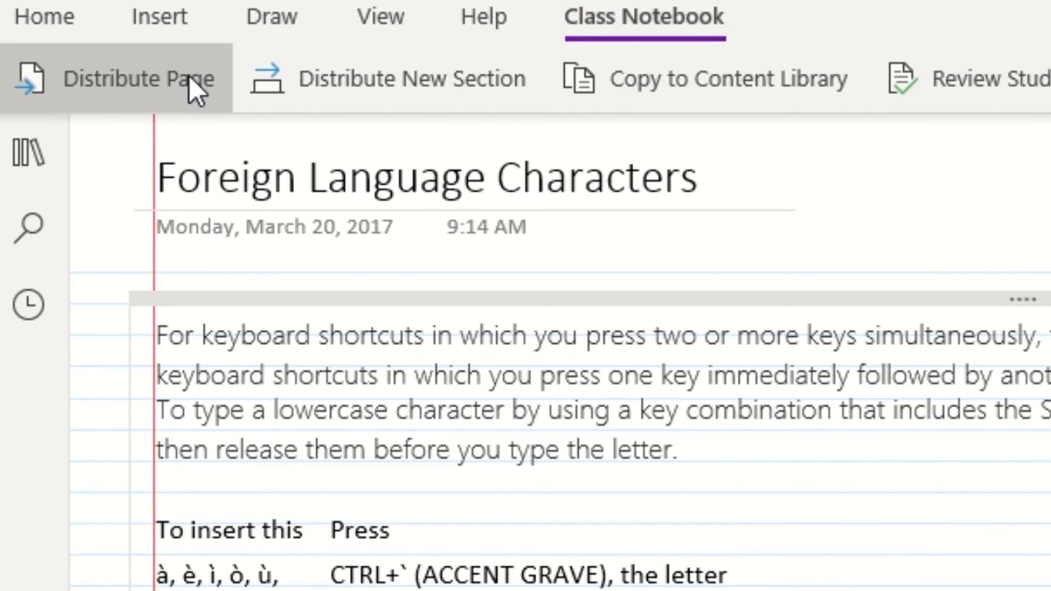
# Step: Expand the Distribute Page choices, including the Delete Page option
pyautogui.click(138, 78)
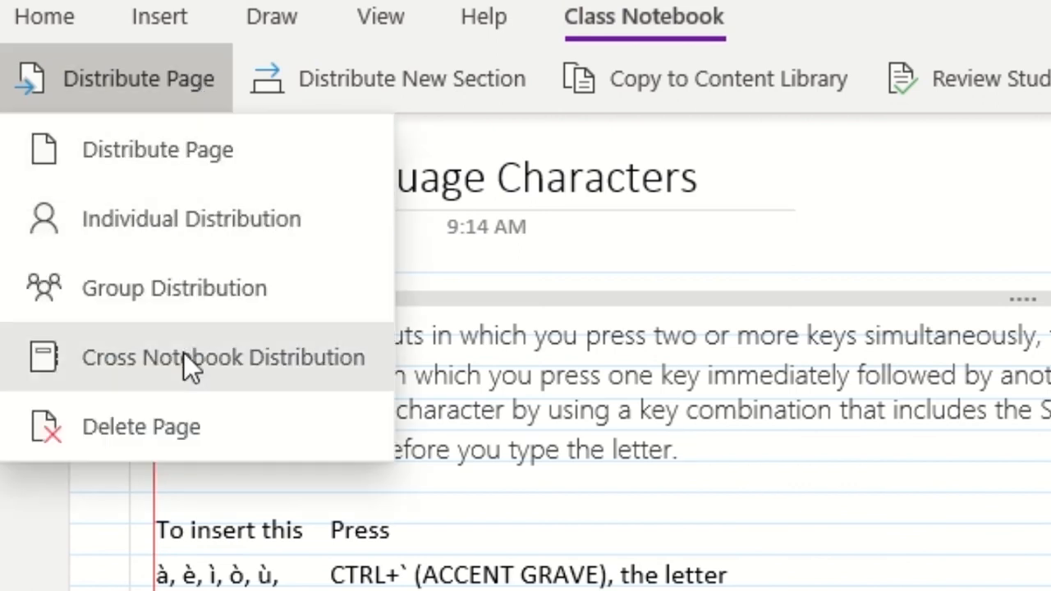
pyautogui.moveTo(179, 434)
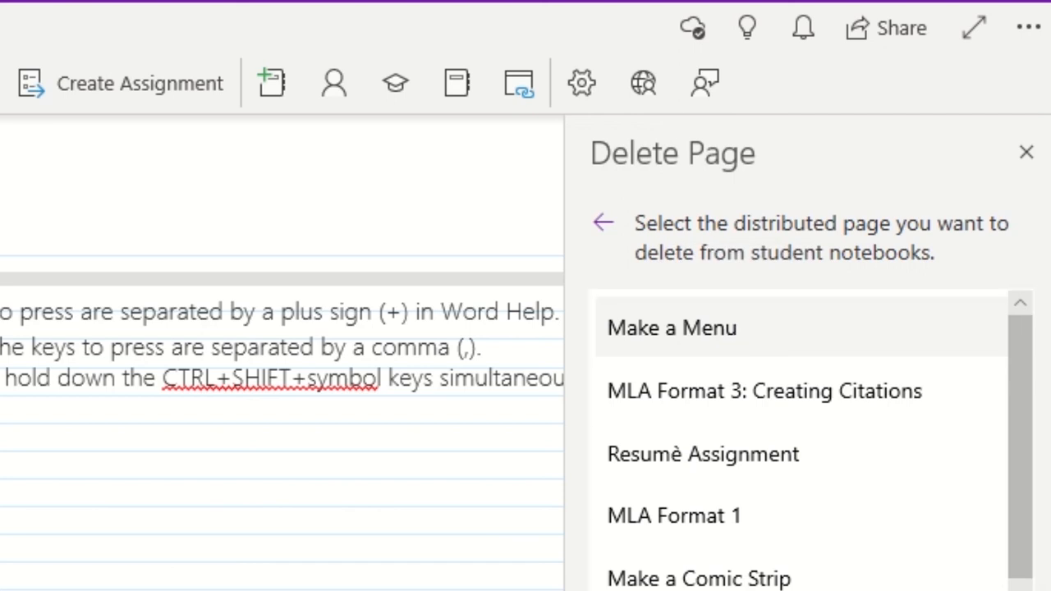
# Step: Delete the distributed 'Make a Menu' page from all 12 student notebooks, confirming with Yes
pyautogui.click(670, 328)
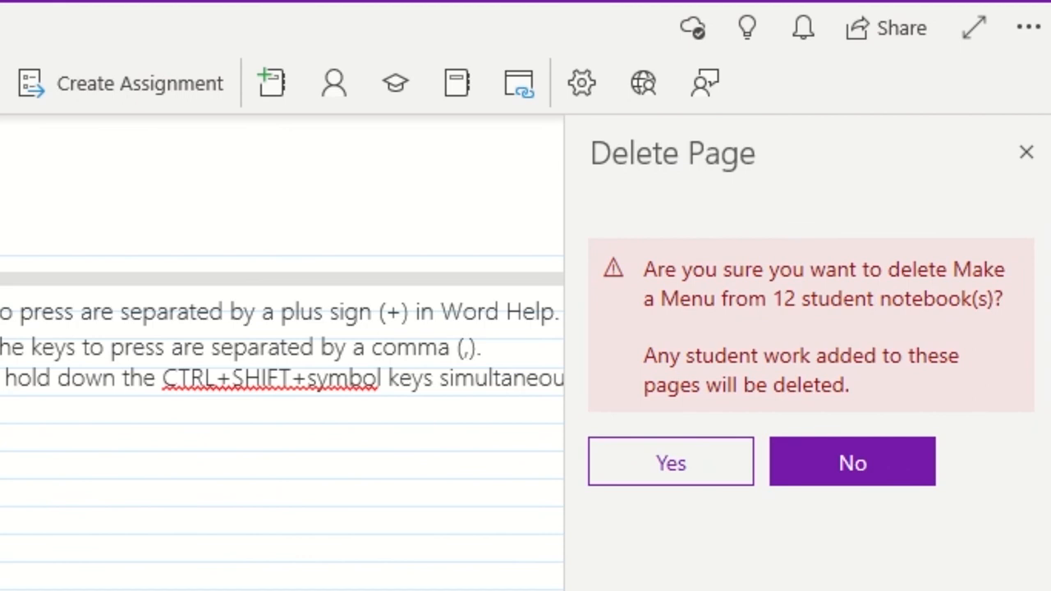
pyautogui.click(670, 462)
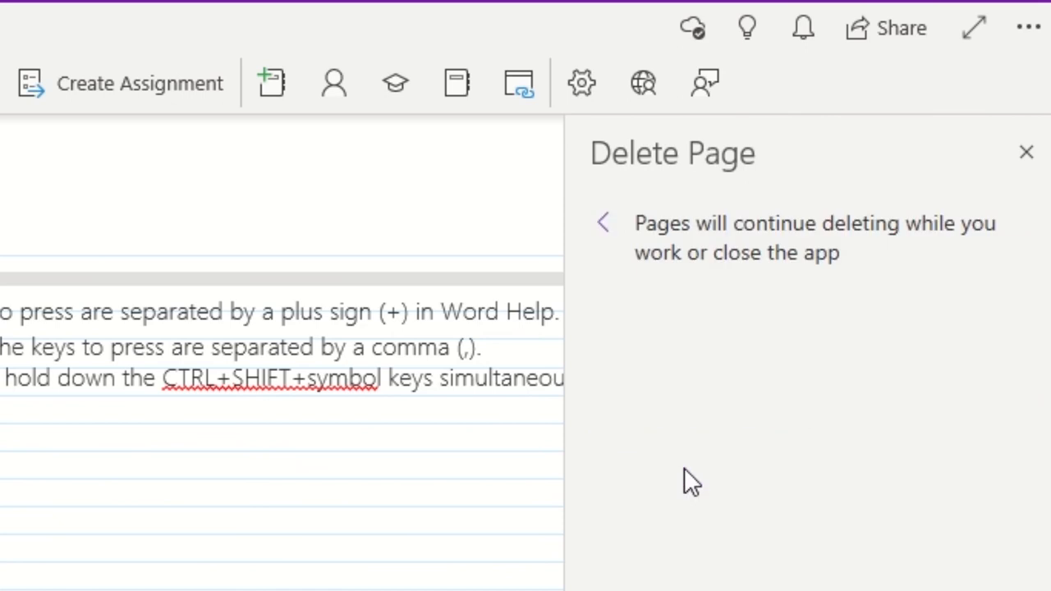